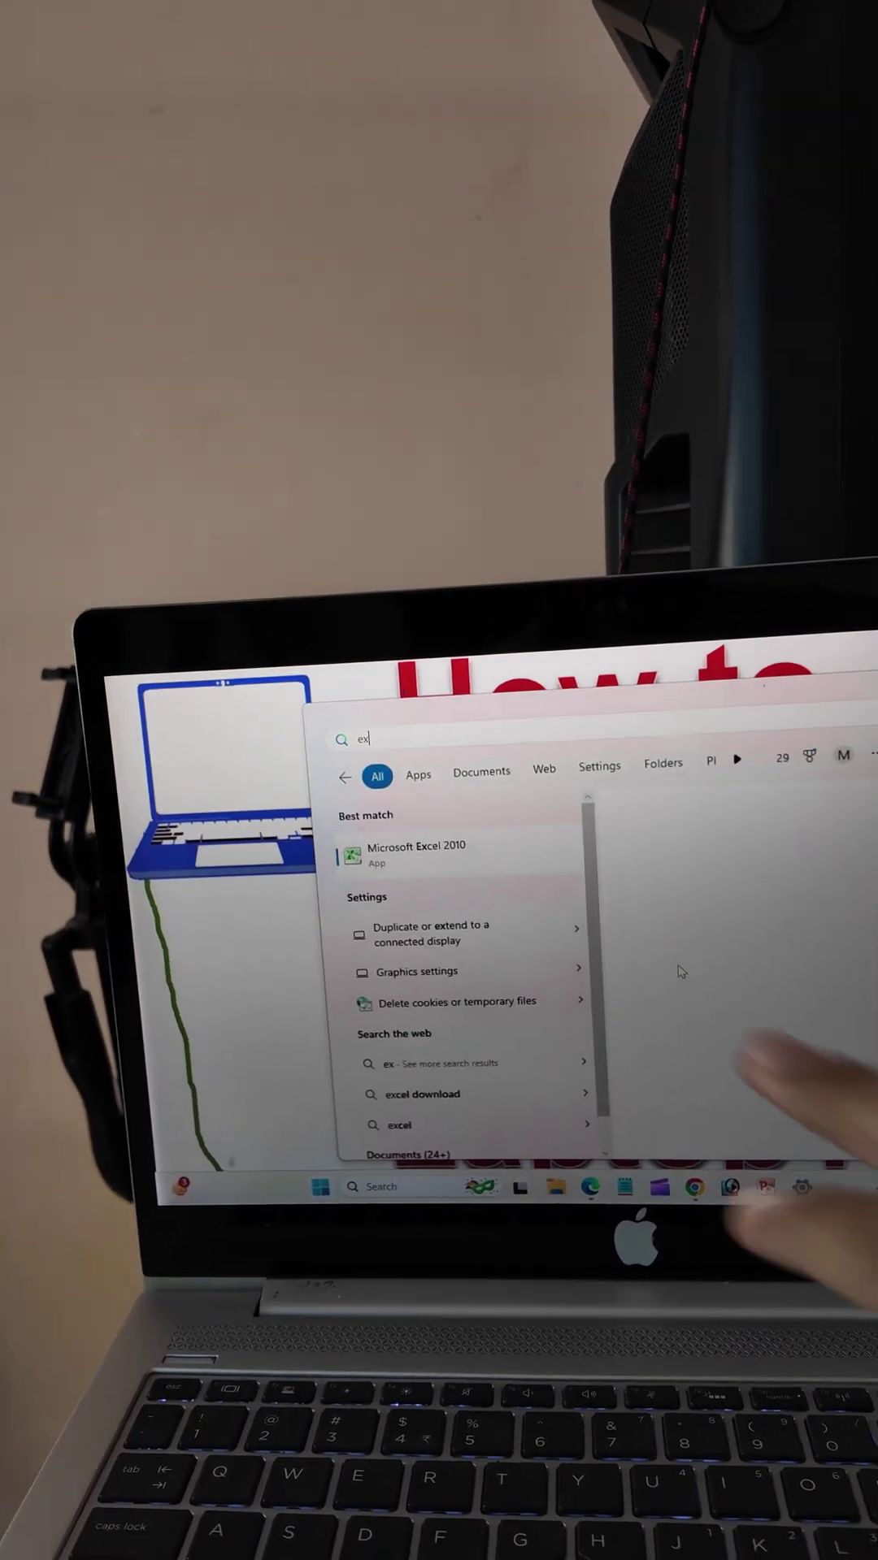
Open the 'Duplicate or extend to a connected display' setting from Start search.
click(432, 933)
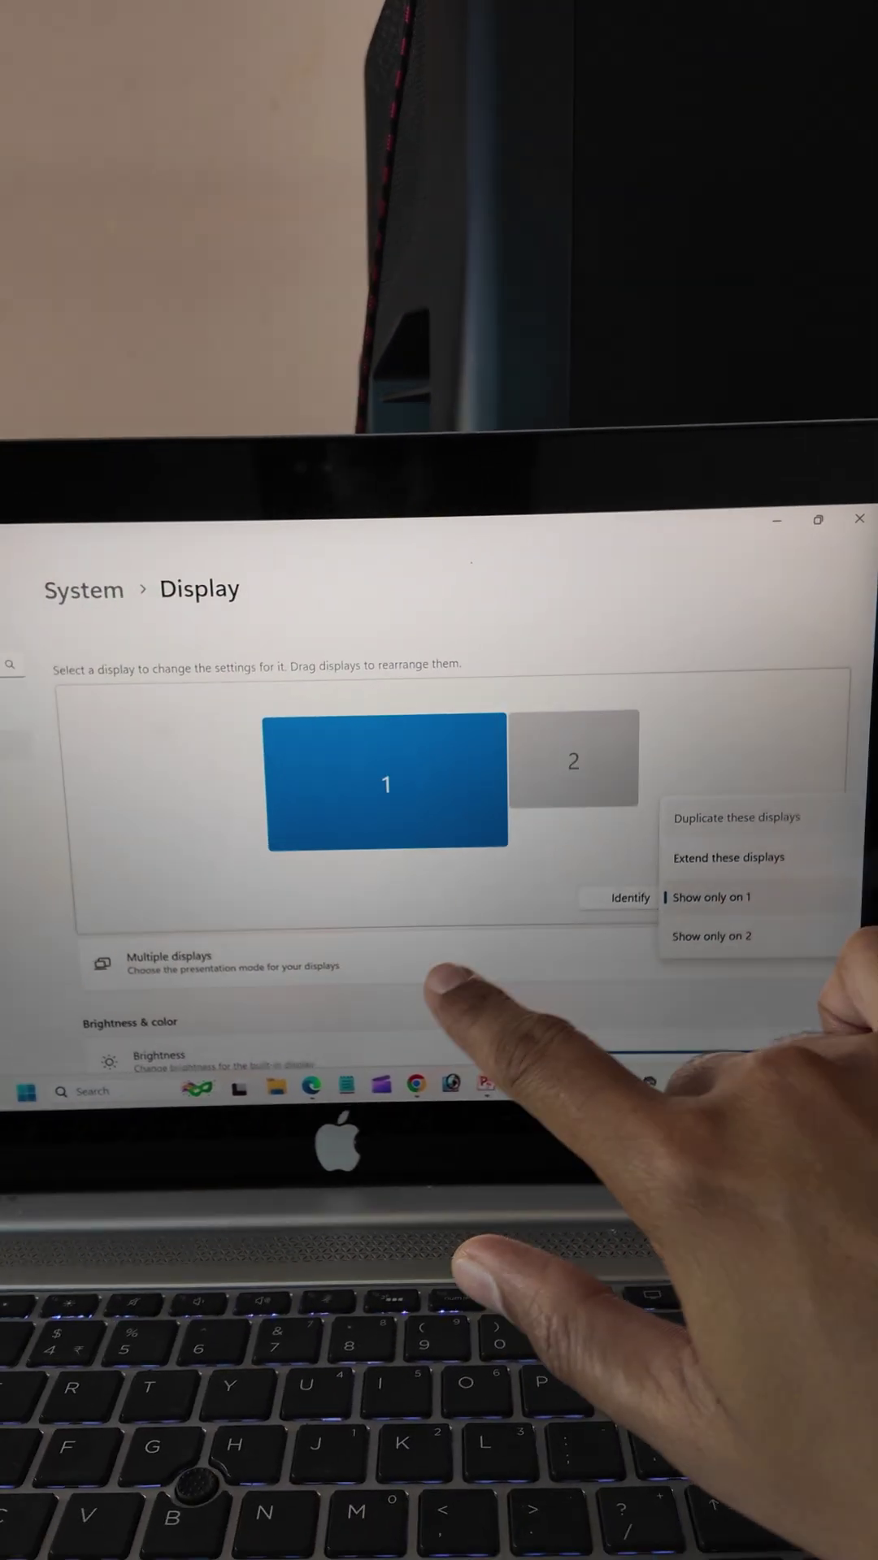
Choose 'Duplicate these displays' in the Multiple displays option.
click(728, 817)
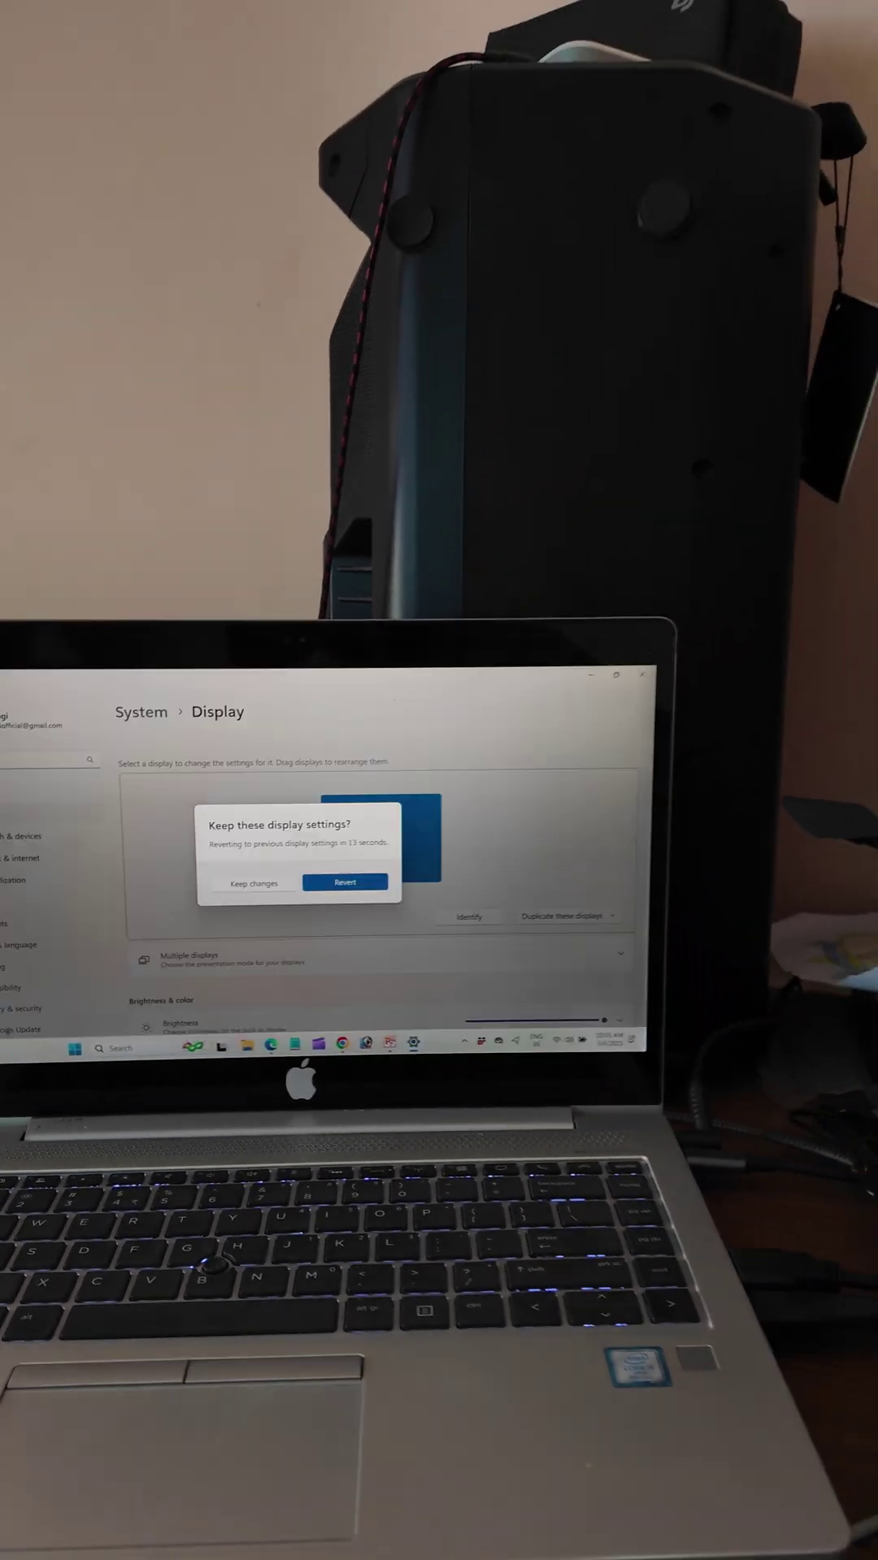